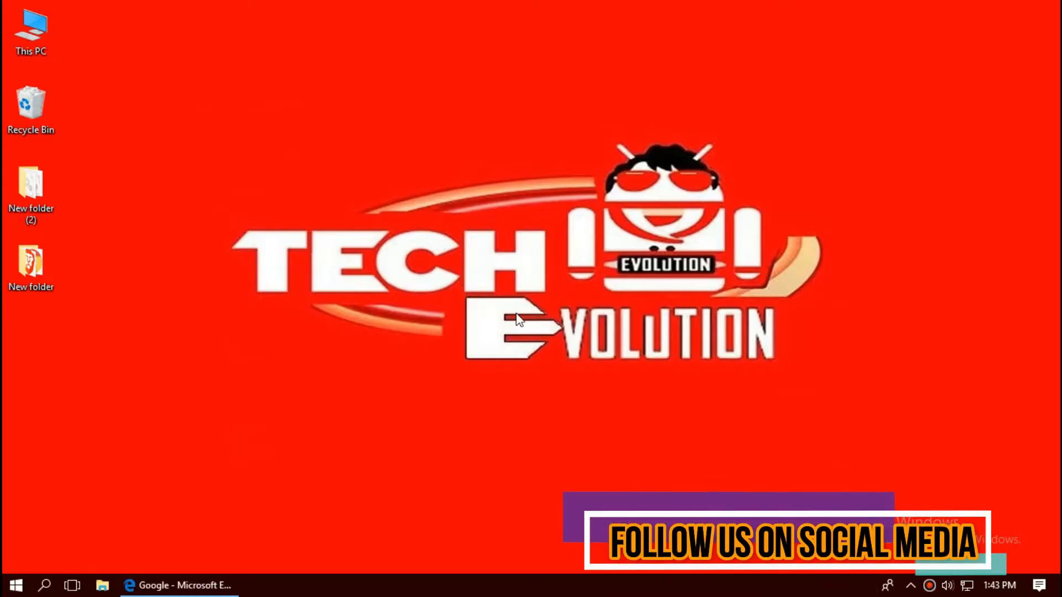
- Search Google for api-ms-win-crt-private-l1-1-0.dll and reach the DLL-files.com version list
click(179, 584)
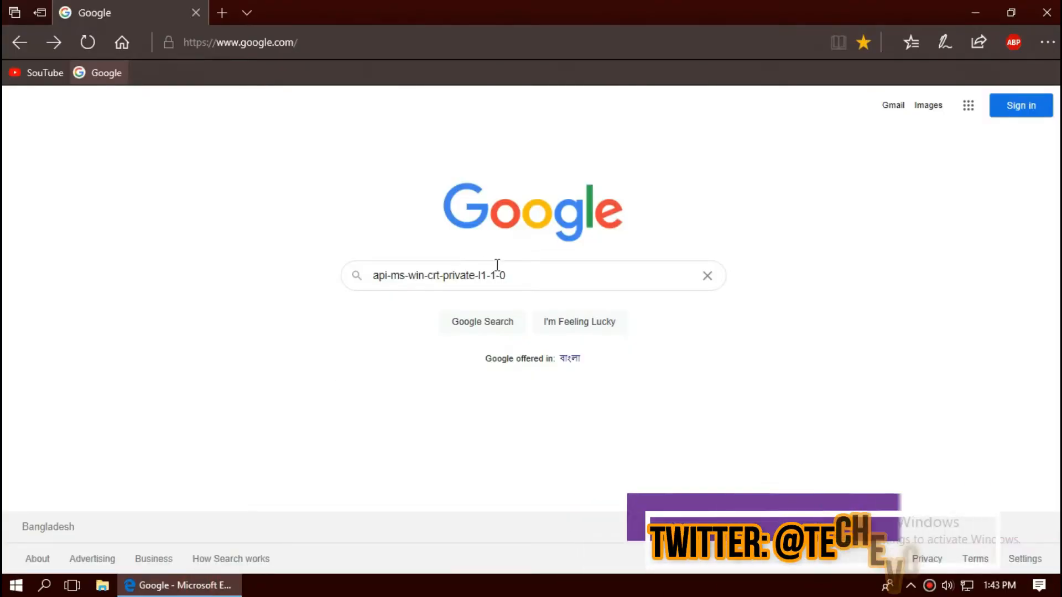
click(532, 275)
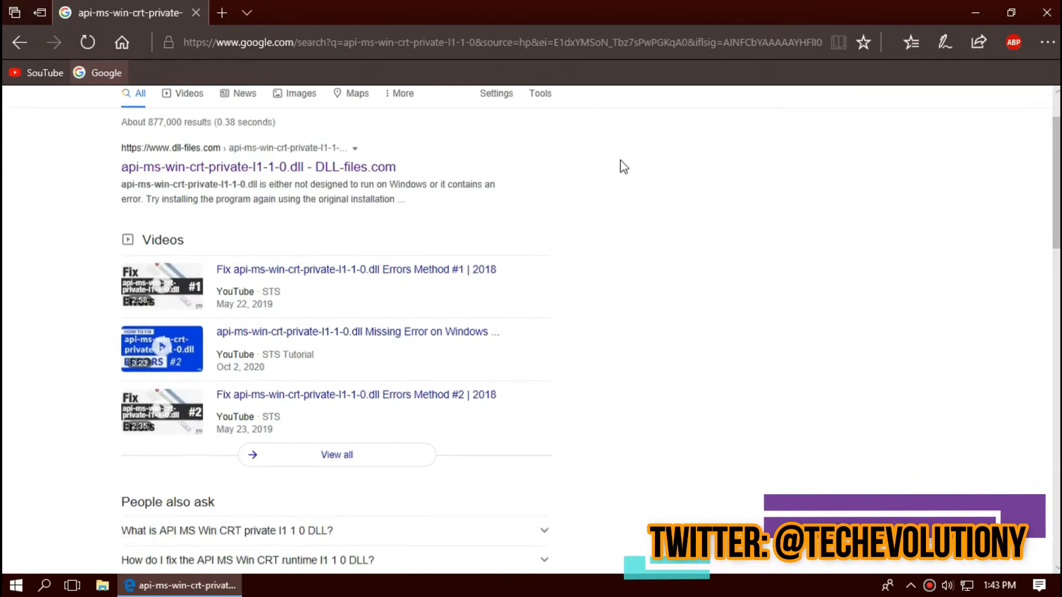
scroll(down, 3)
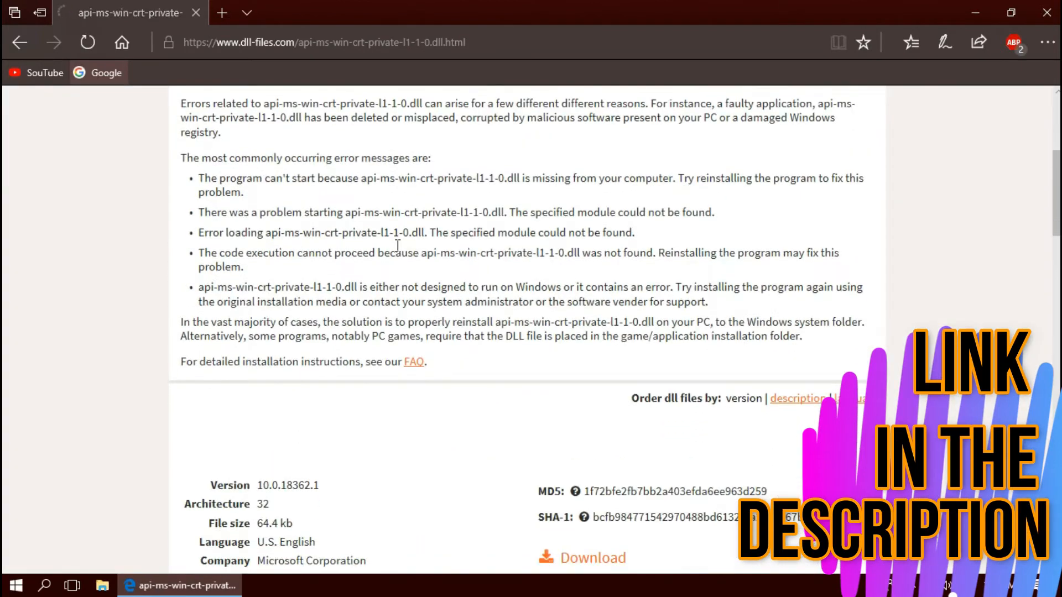
scroll(down, 3)
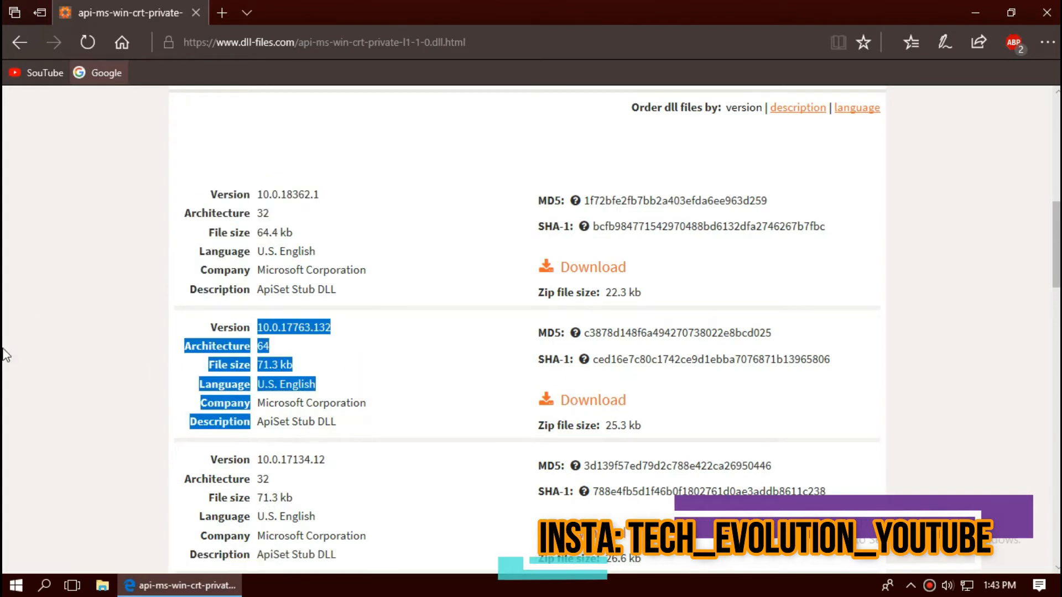
- Launch System Information from Start ('sys') to read the x64-based system type
click(15, 584)
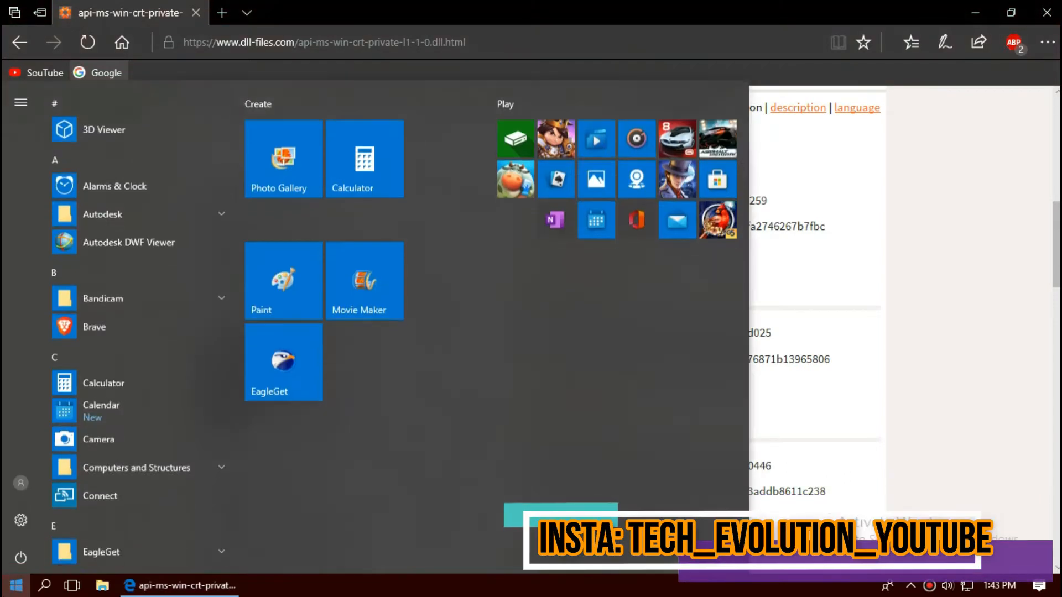
text(sys)
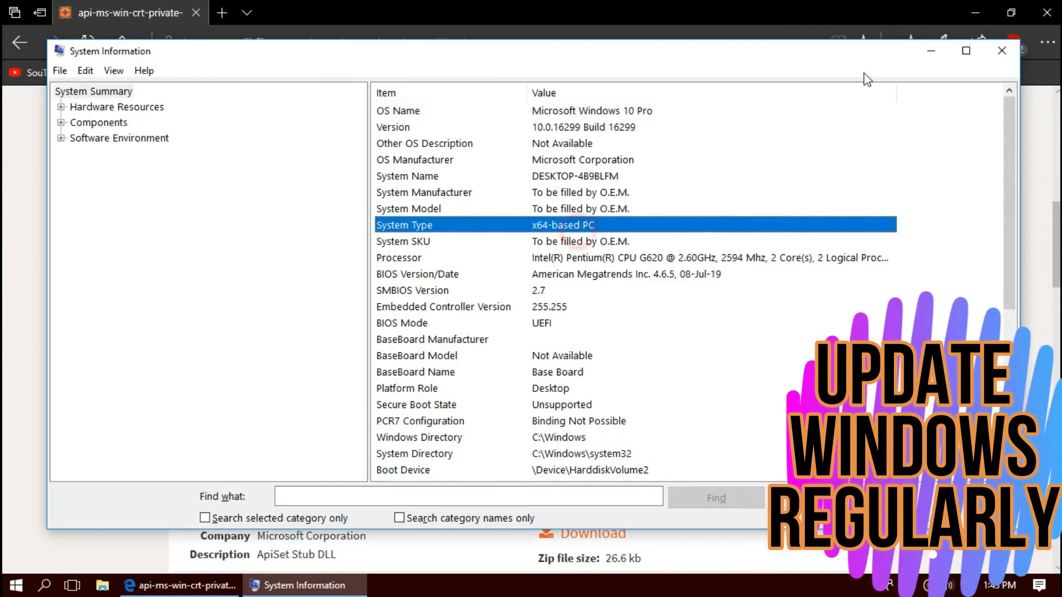
- Download the 64-bit 10.0.17763.132 zip of the DLL from DLL-files.com
click(1001, 49)
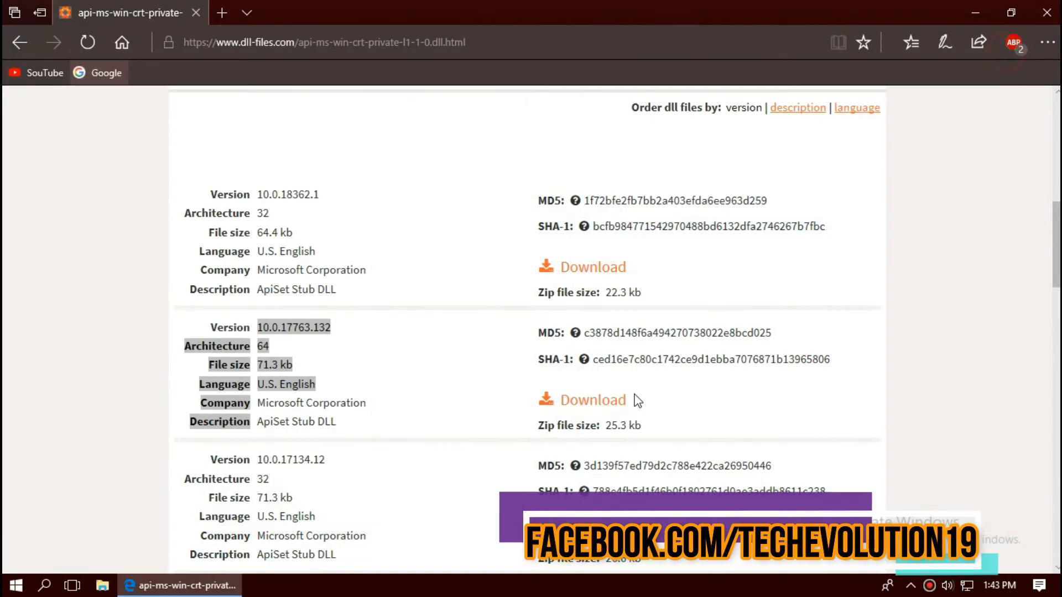
click(592, 399)
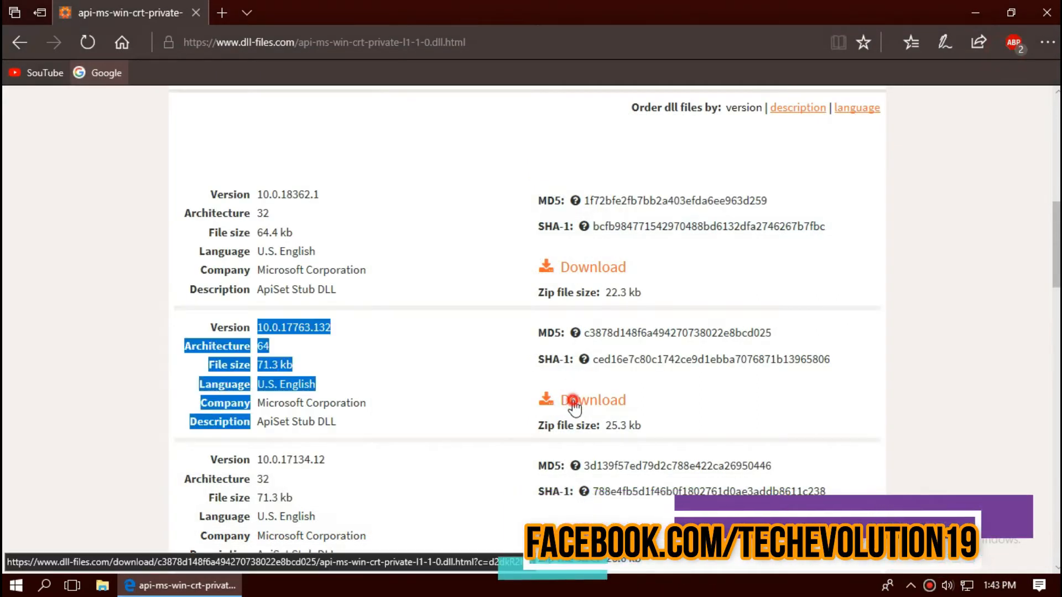
click(591, 399)
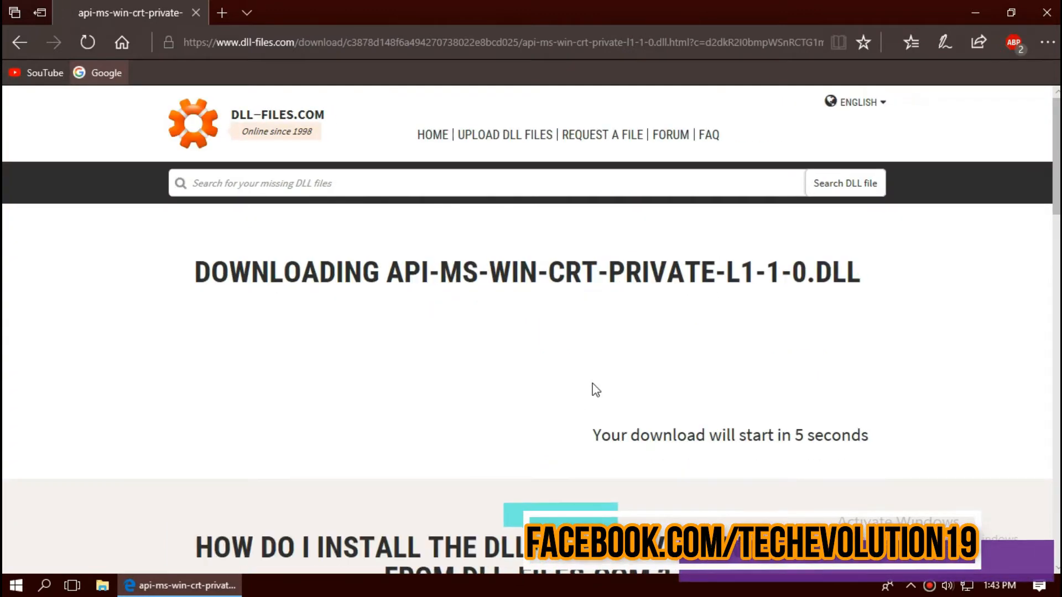
scroll(down, 3)
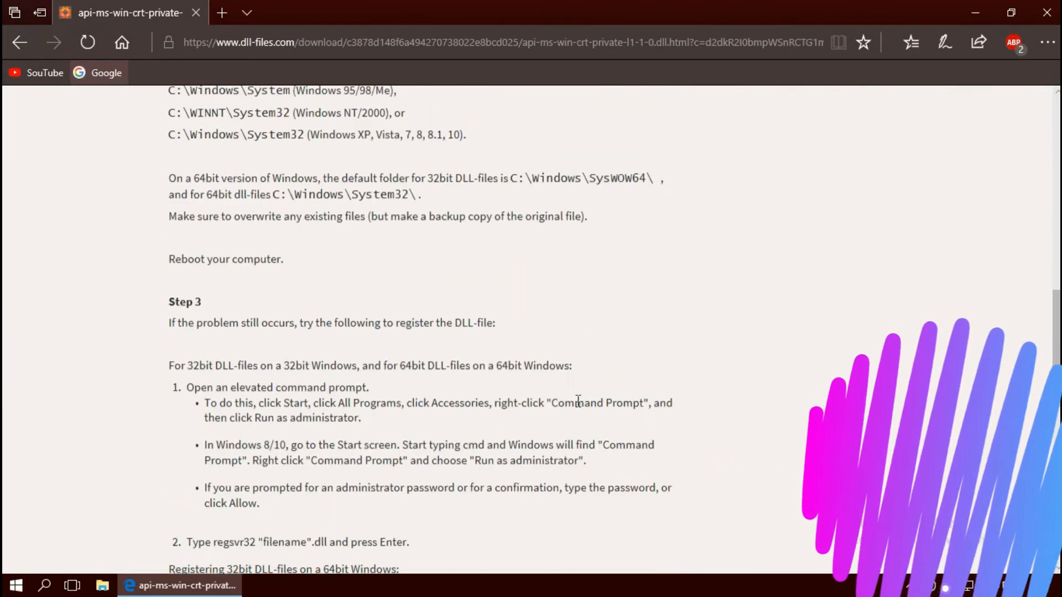
scroll(down, 3)
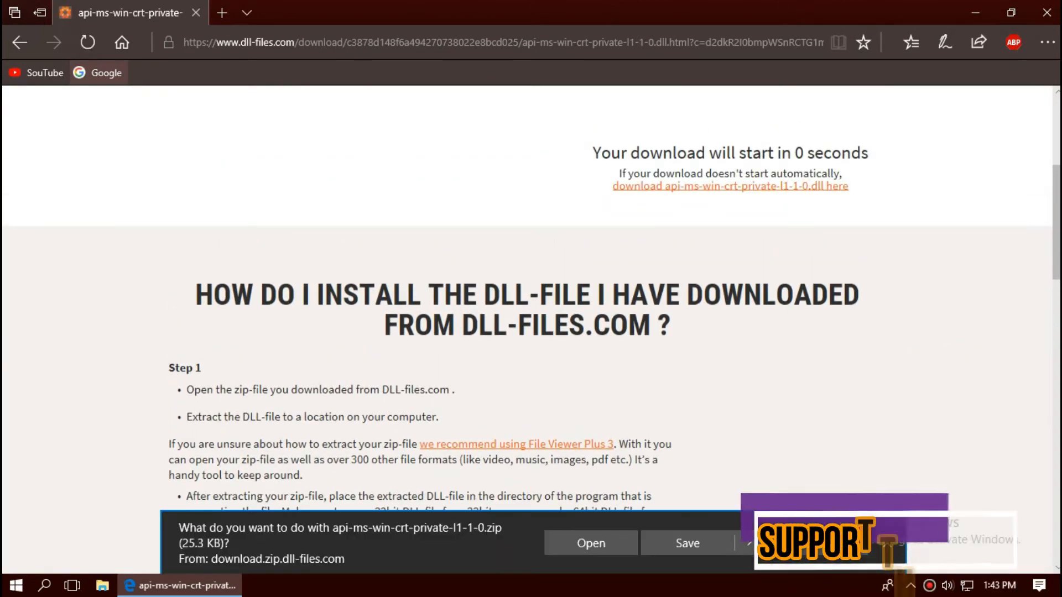
- Open the downloaded zip in WinRAR and dismiss the license purchase reminder
click(589, 542)
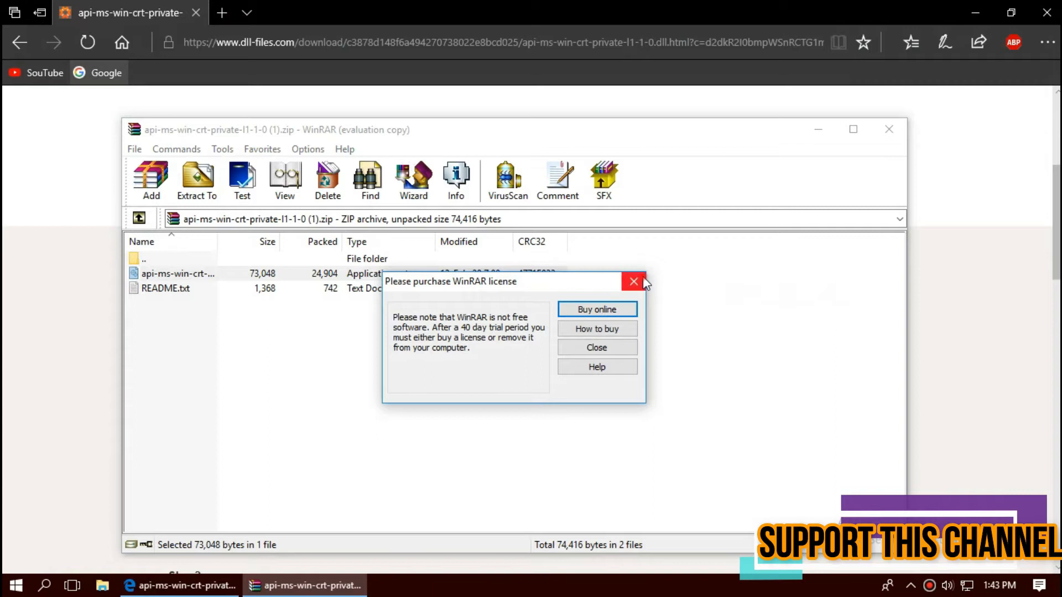
click(633, 282)
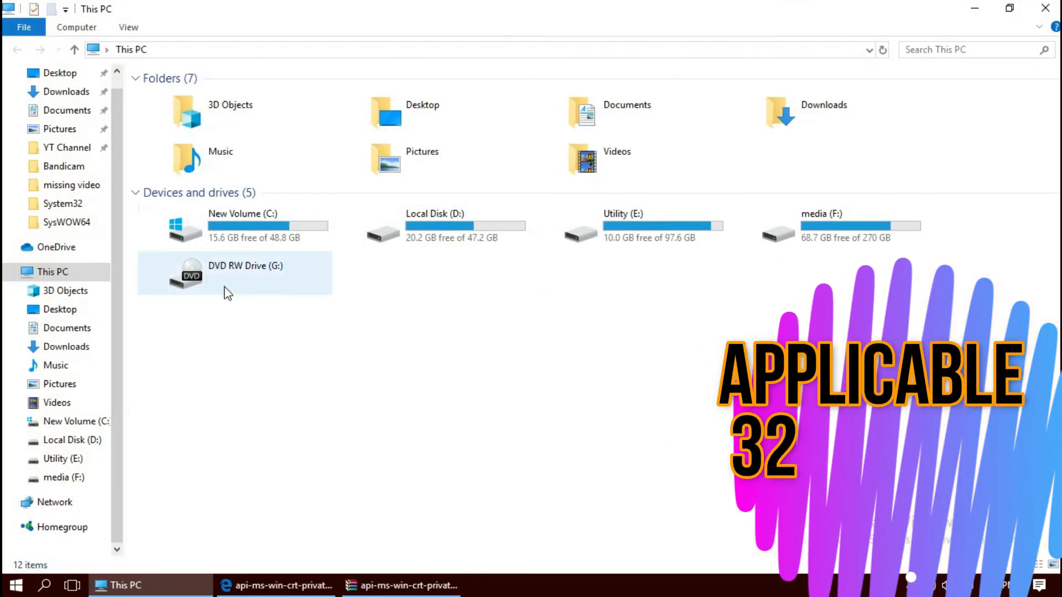
- Navigate File Explorer to C:\Windows\System32
double_click(242, 226)
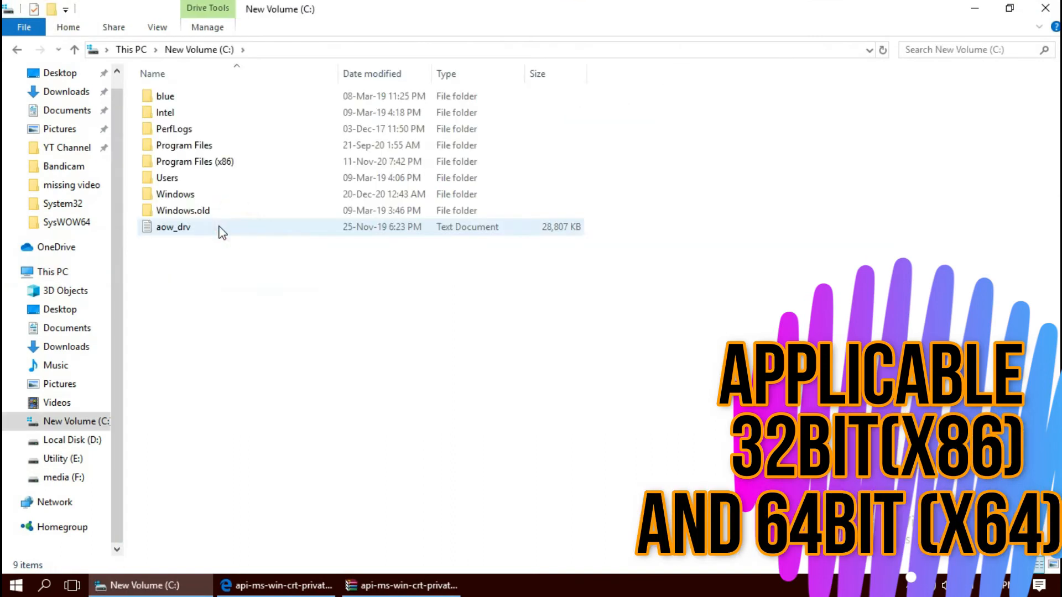
double_click(176, 194)
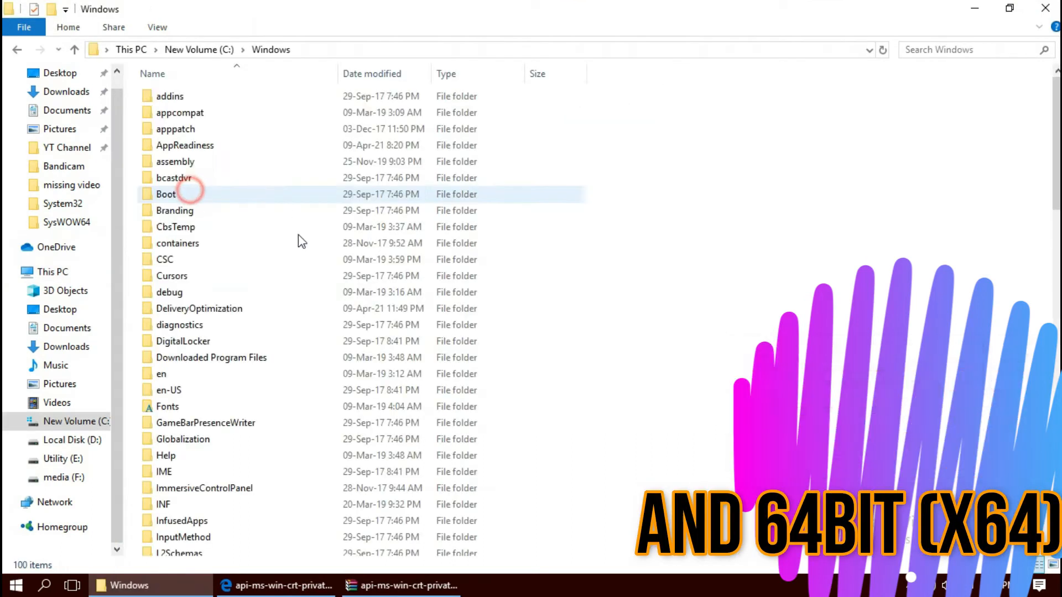
scroll(down, 3)
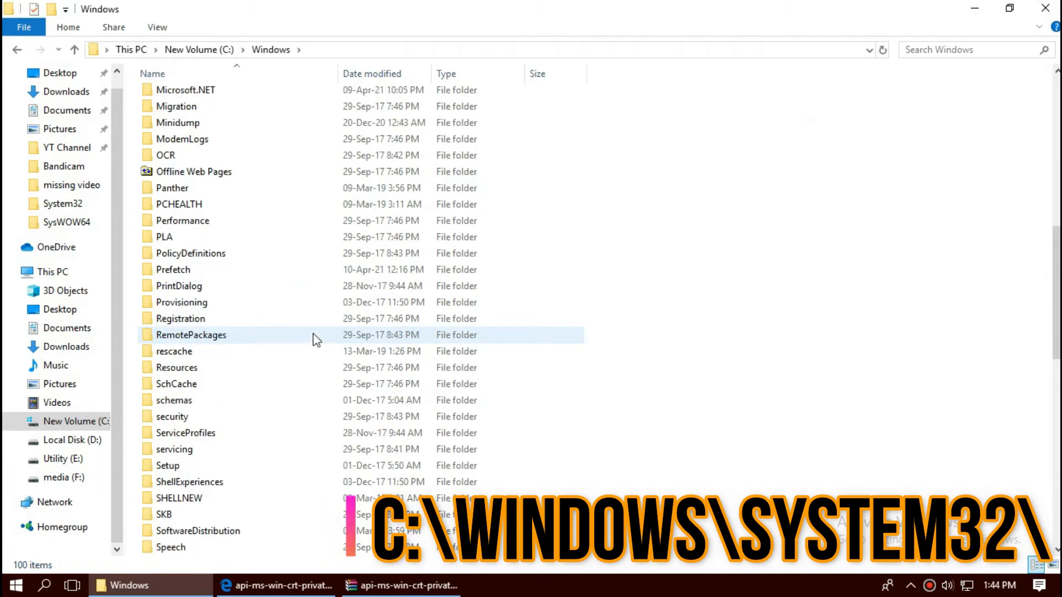
scroll(down, 3)
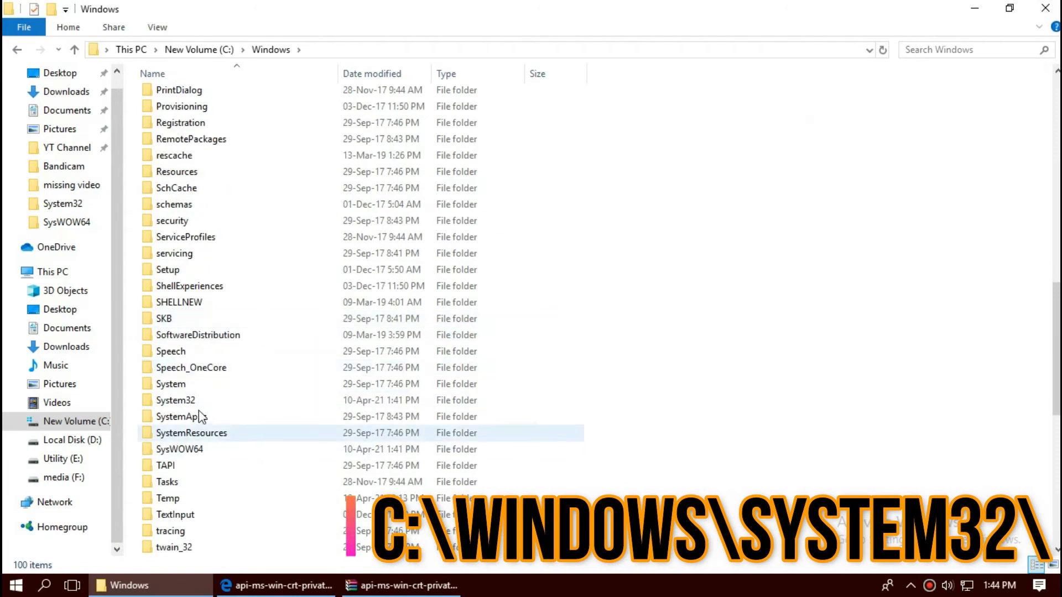
click(180, 416)
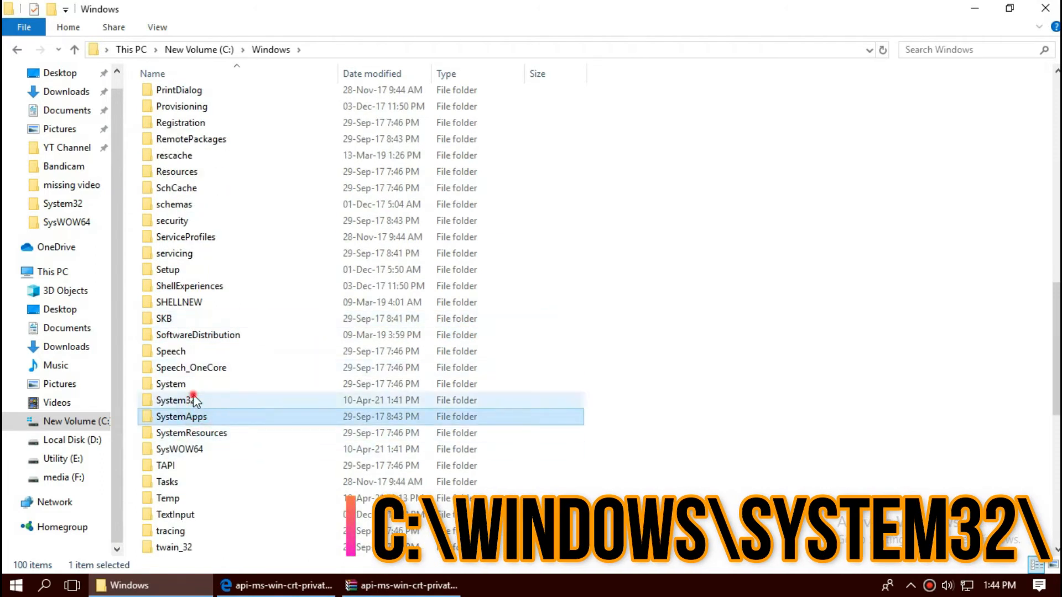
double_click(177, 399)
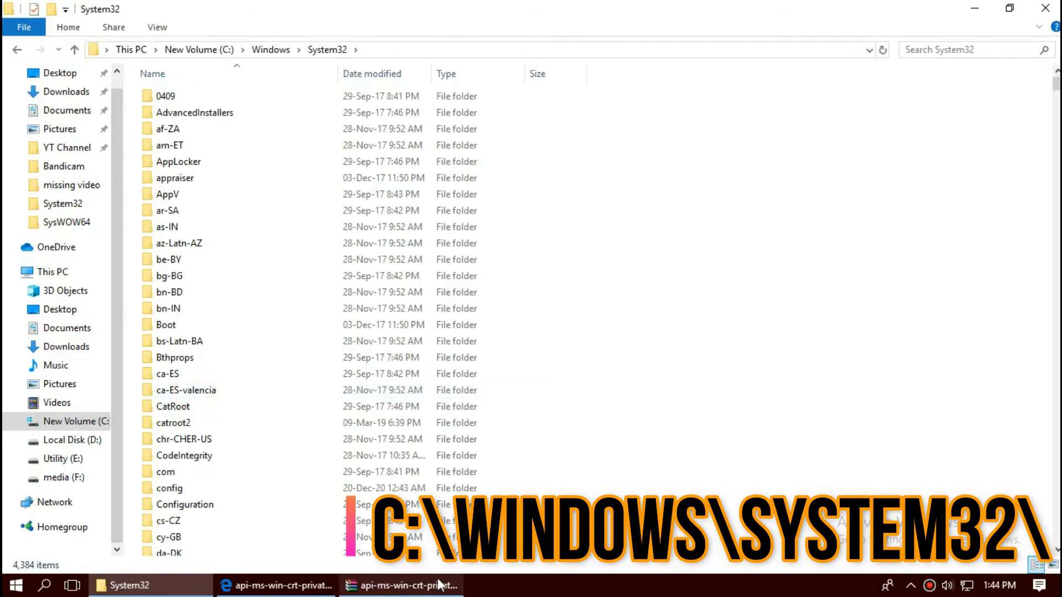
- Move the DLL from the zip into System32, replacing the existing copy with administrator permission
click(401, 585)
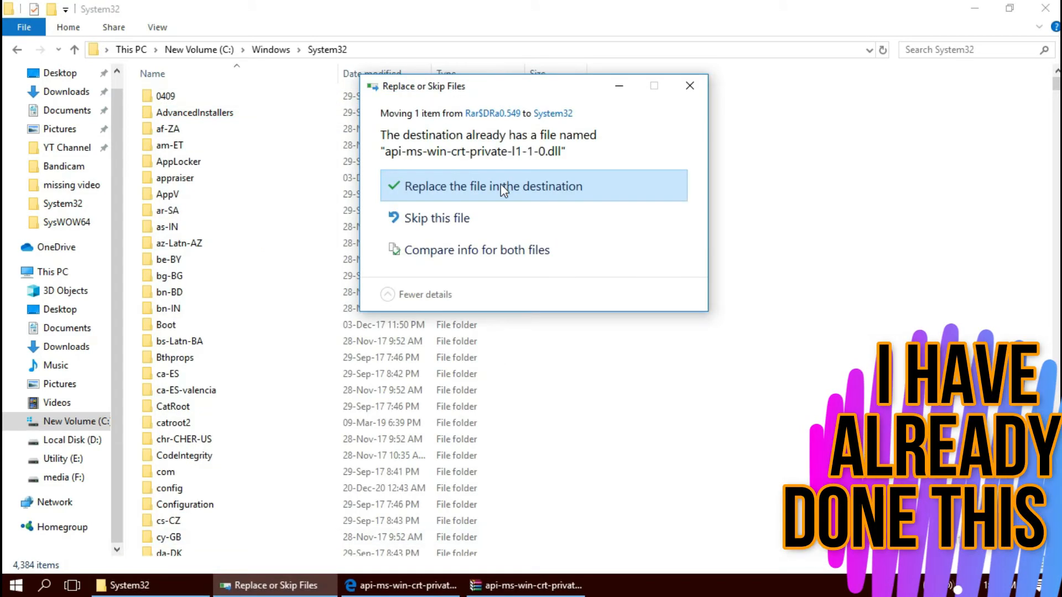
click(492, 186)
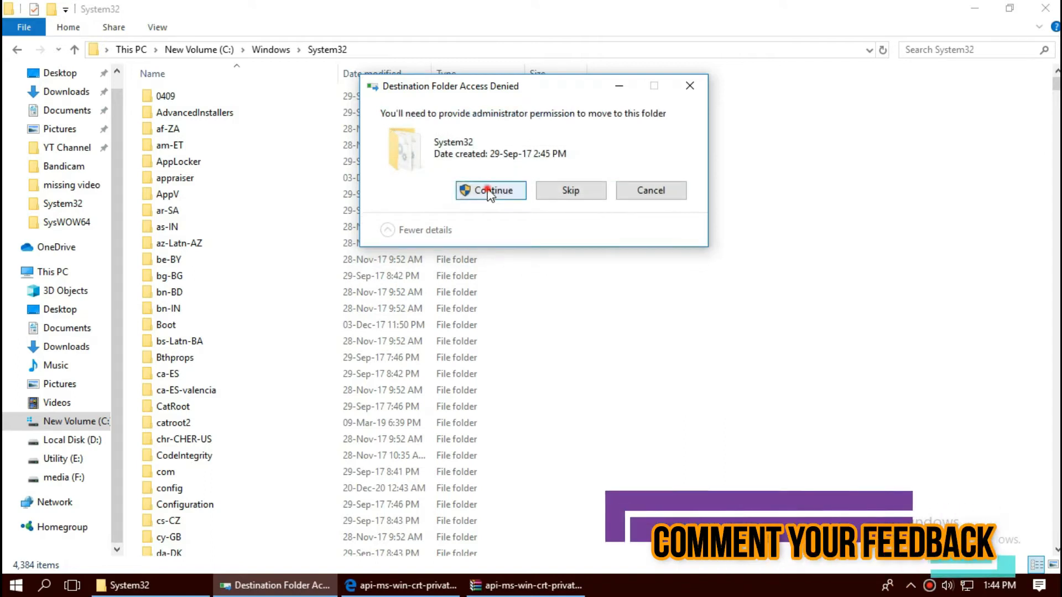
click(489, 190)
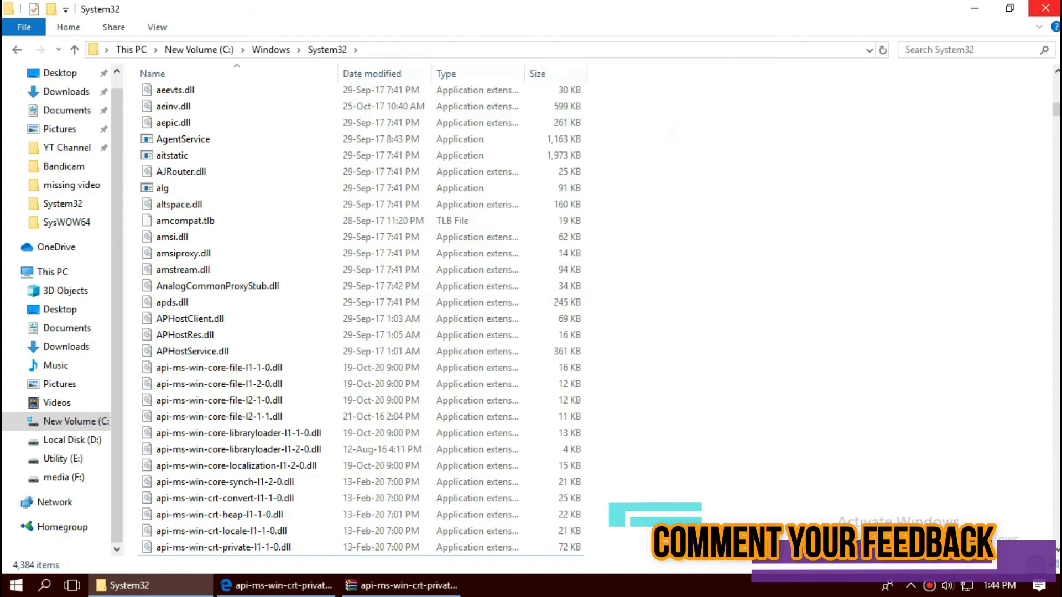
- Close the System32 Explorer window, leaving the WinRAR archive showing
click(969, 49)
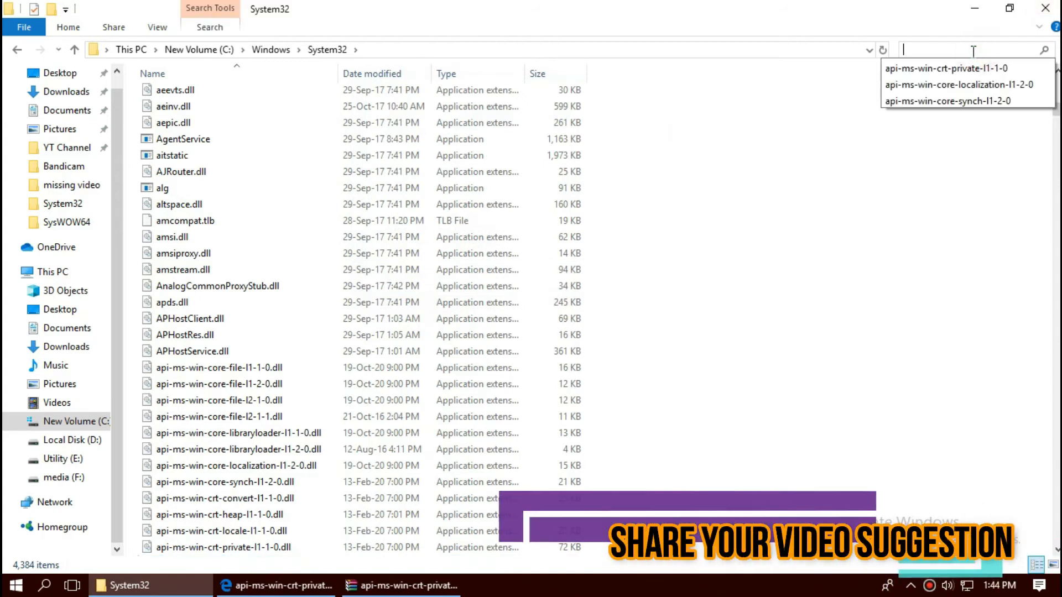
click(947, 67)
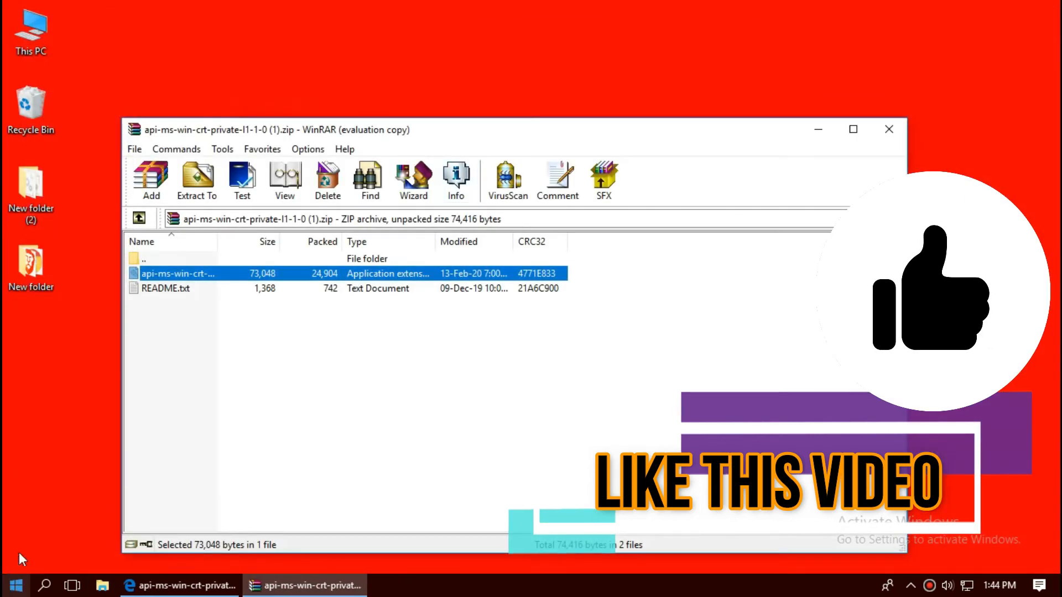
- Navigate File Explorer from This PC to C:\Windows\SysWOW64
click(103, 585)
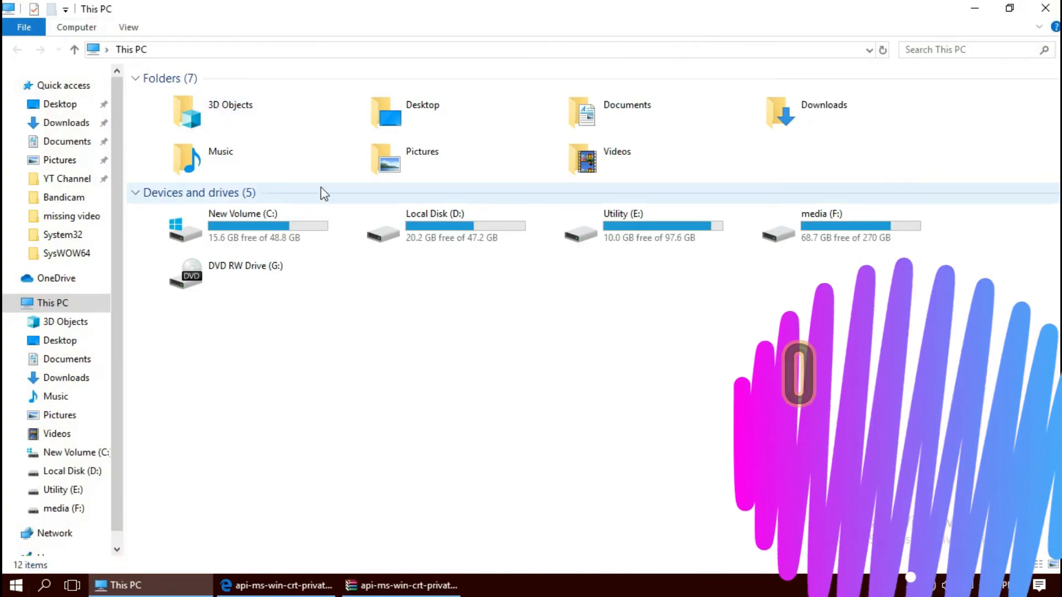
double_click(242, 227)
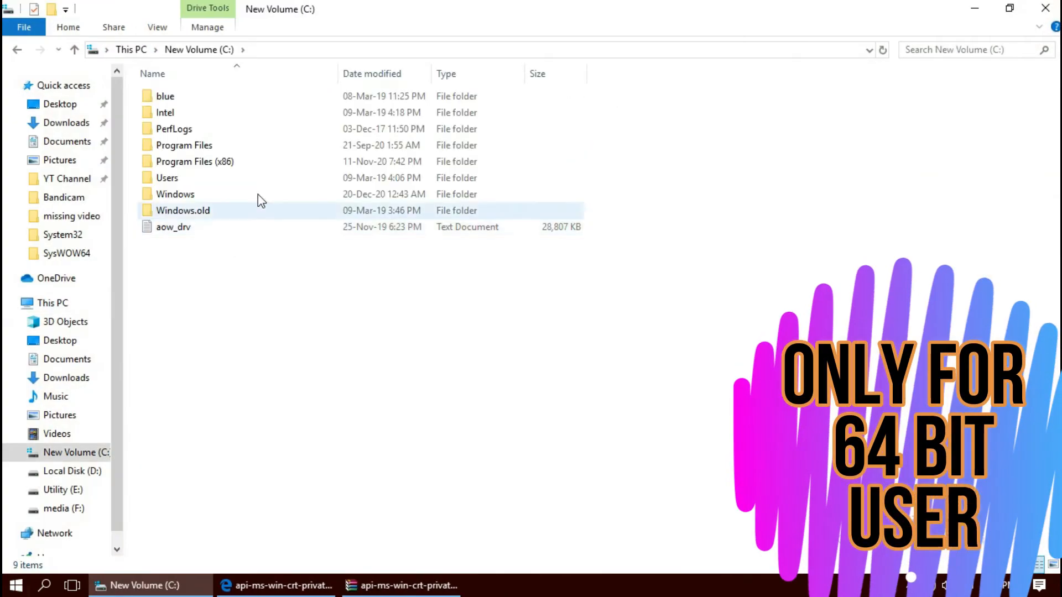
double_click(176, 195)
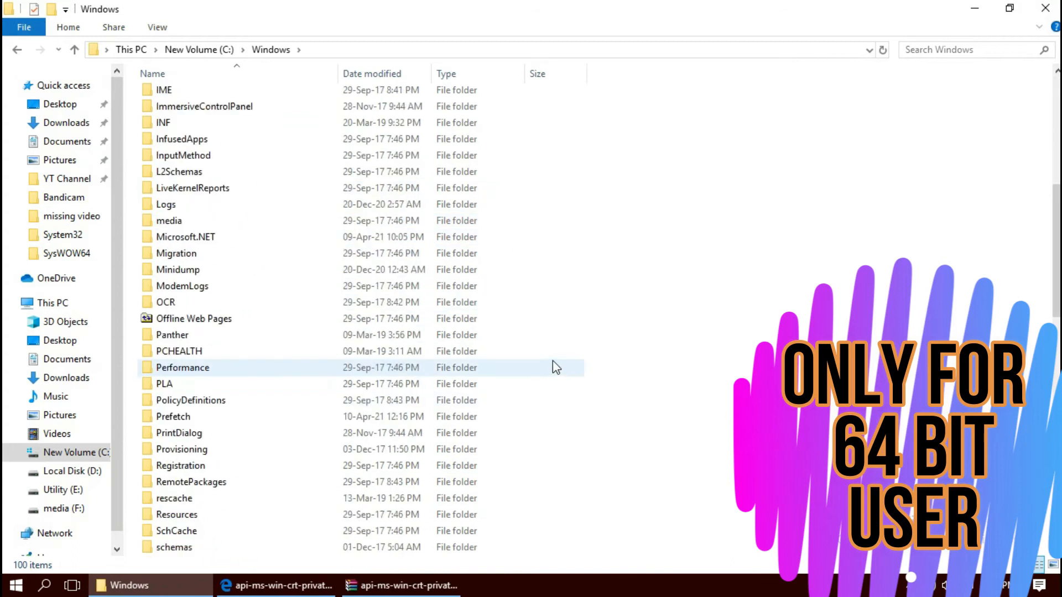
scroll(down, 3)
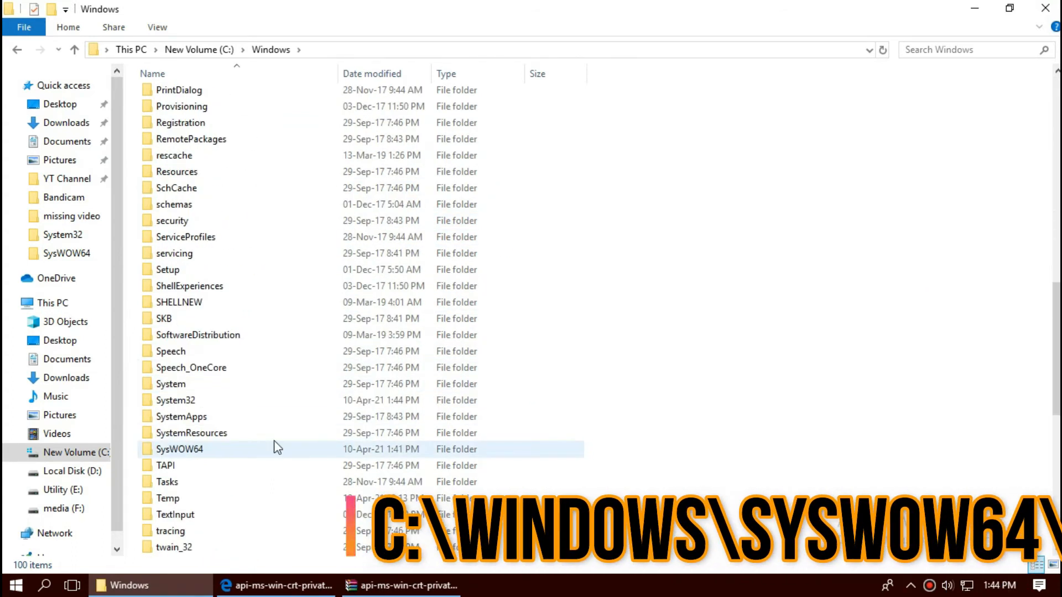
double_click(179, 449)
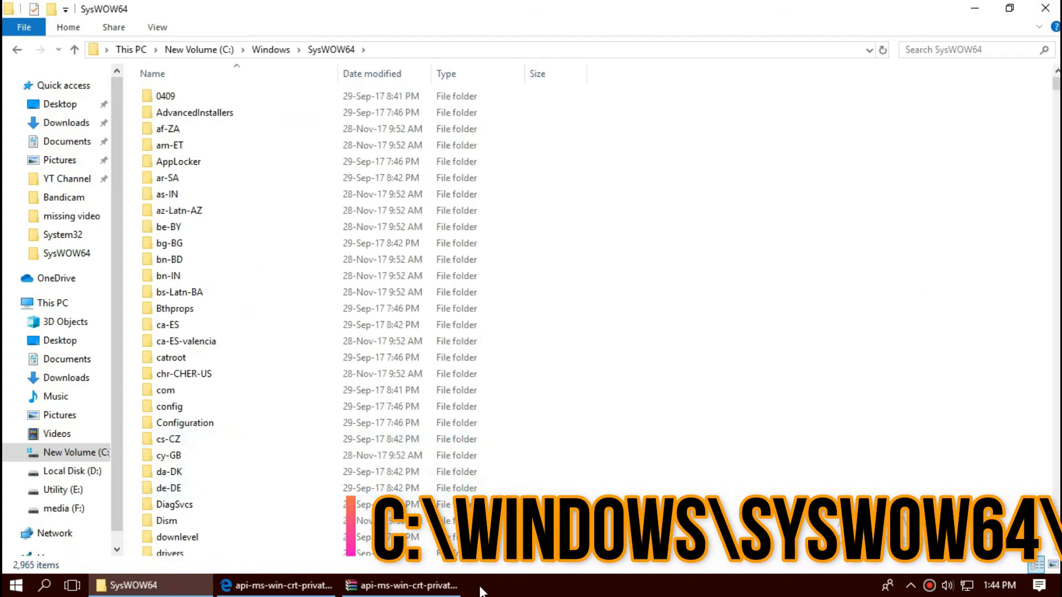
- Move the DLL from the zip into SysWOW64, replacing the existing copy with administrator permission
click(400, 585)
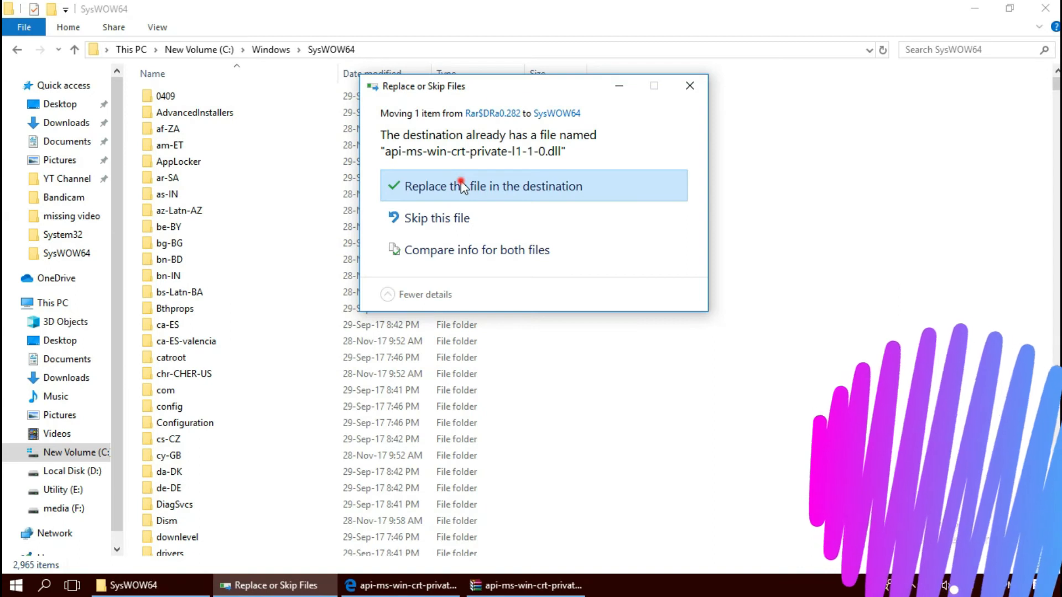
click(494, 186)
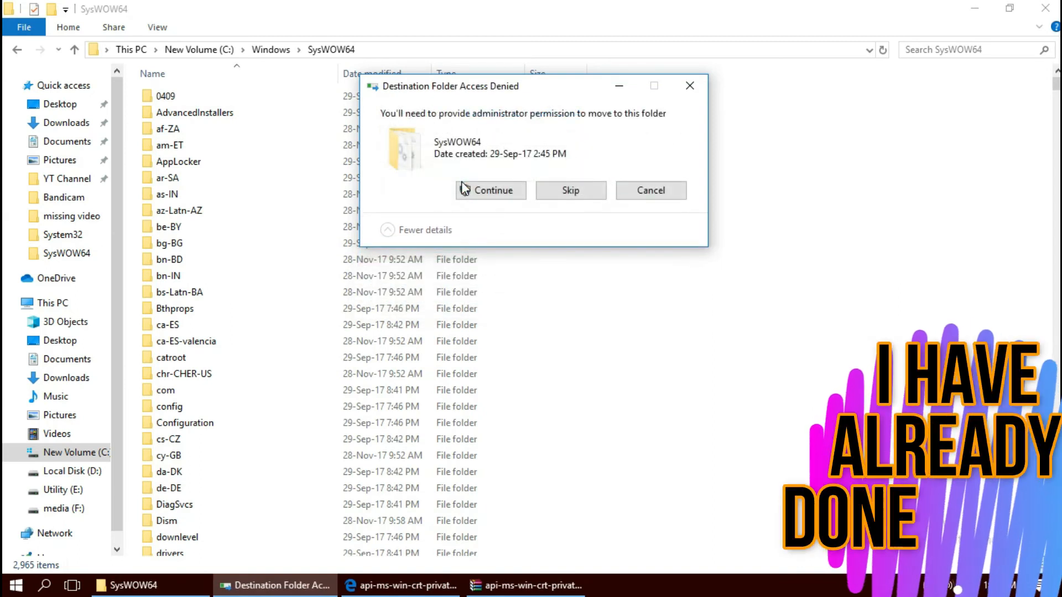
click(491, 190)
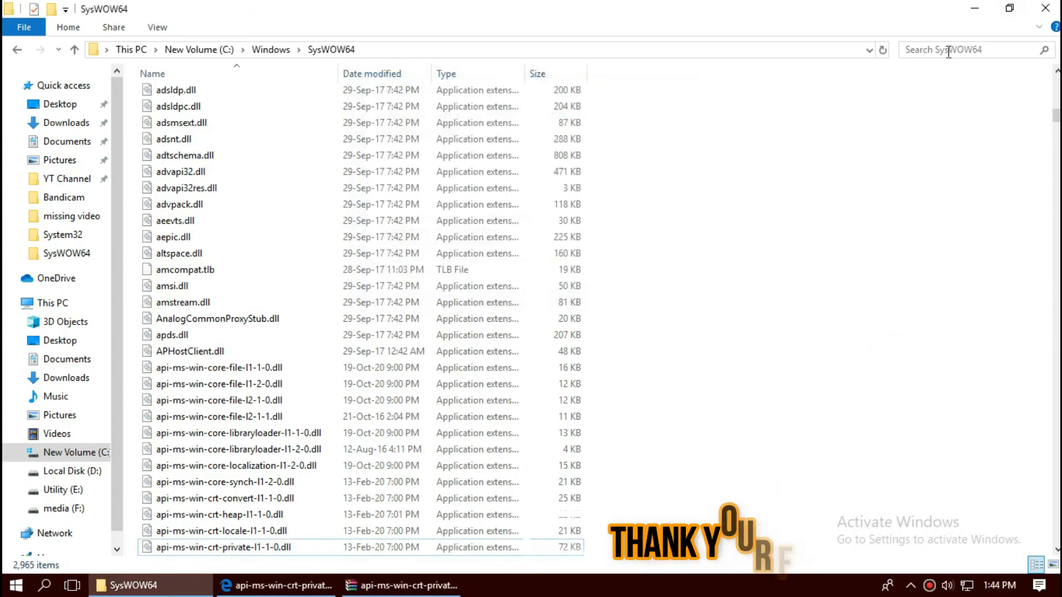
- Close the SysWOW64 Explorer window, leaving the WinRAR archive showing
click(975, 48)
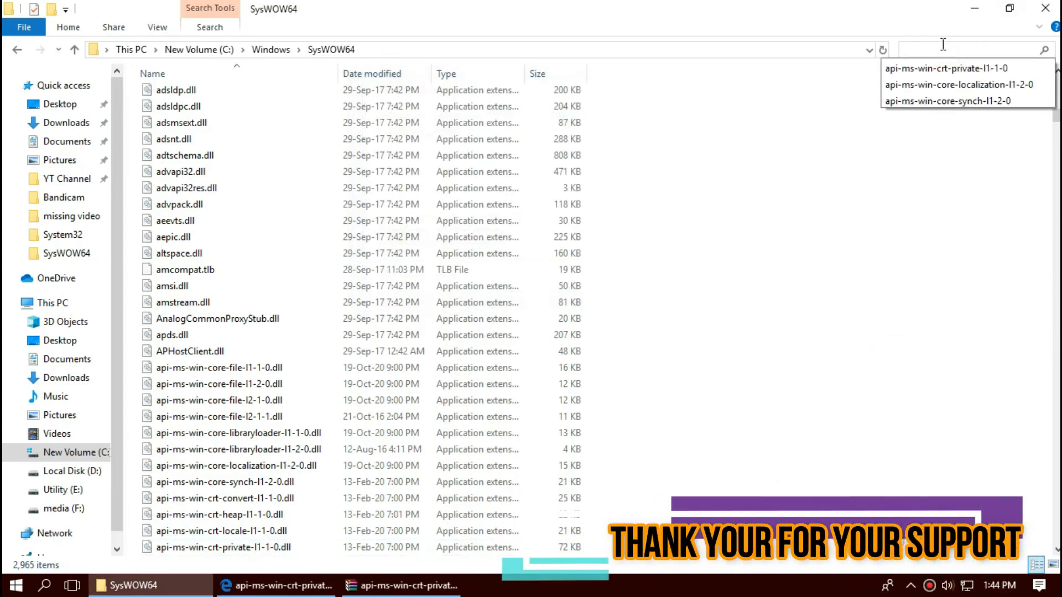
click(949, 67)
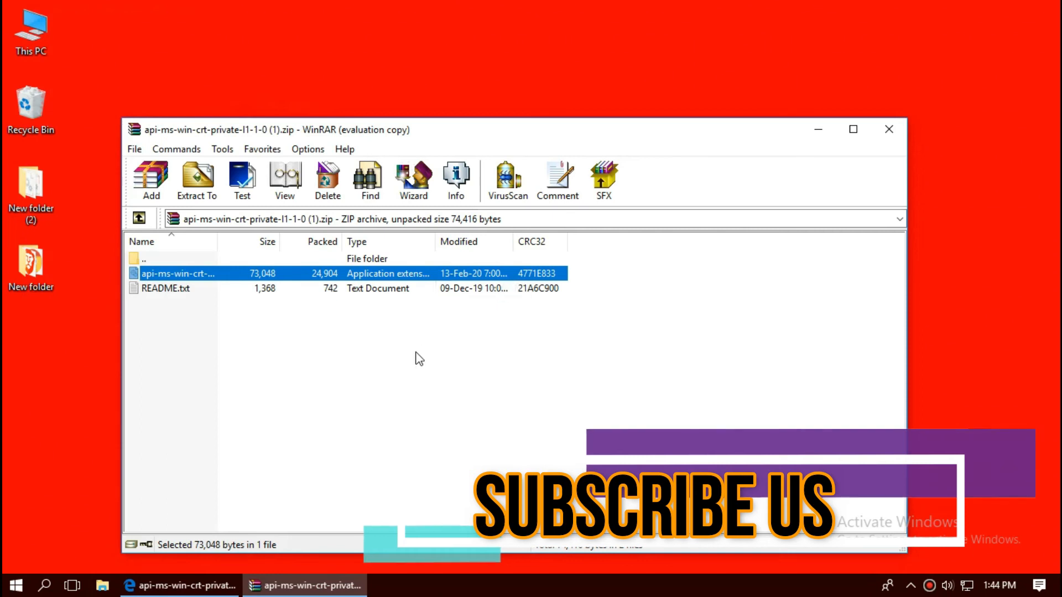
- Bring up the Start menu power options to restart the PC
click(14, 584)
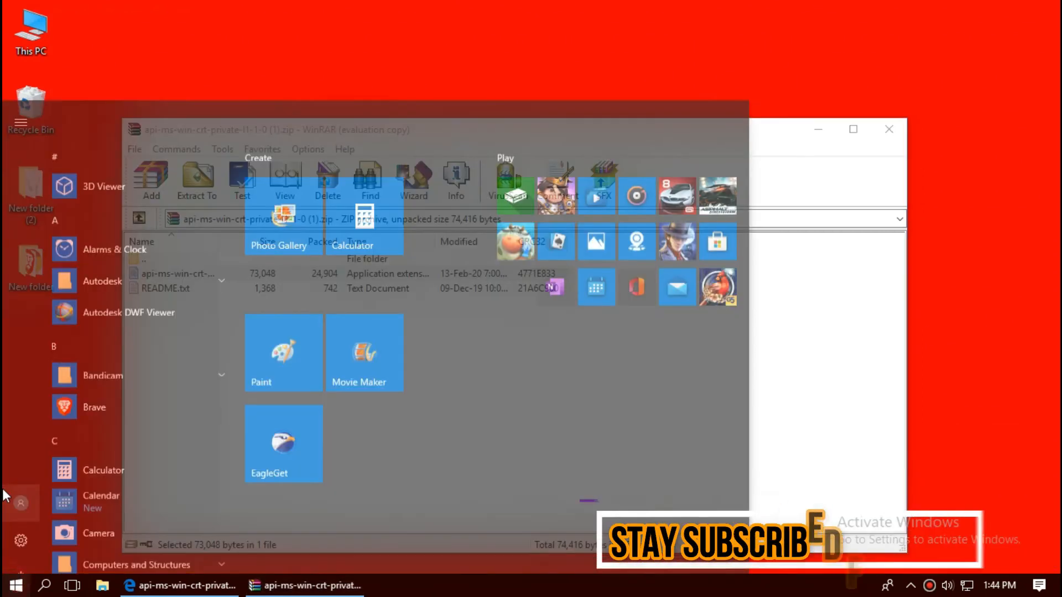
click(20, 555)
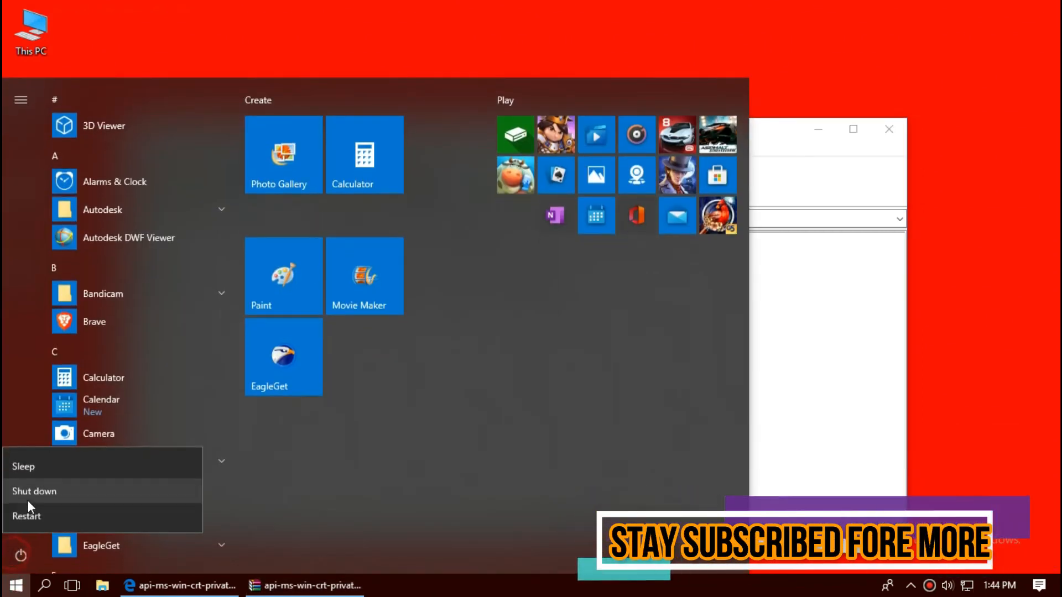
mouse_move(27, 514)
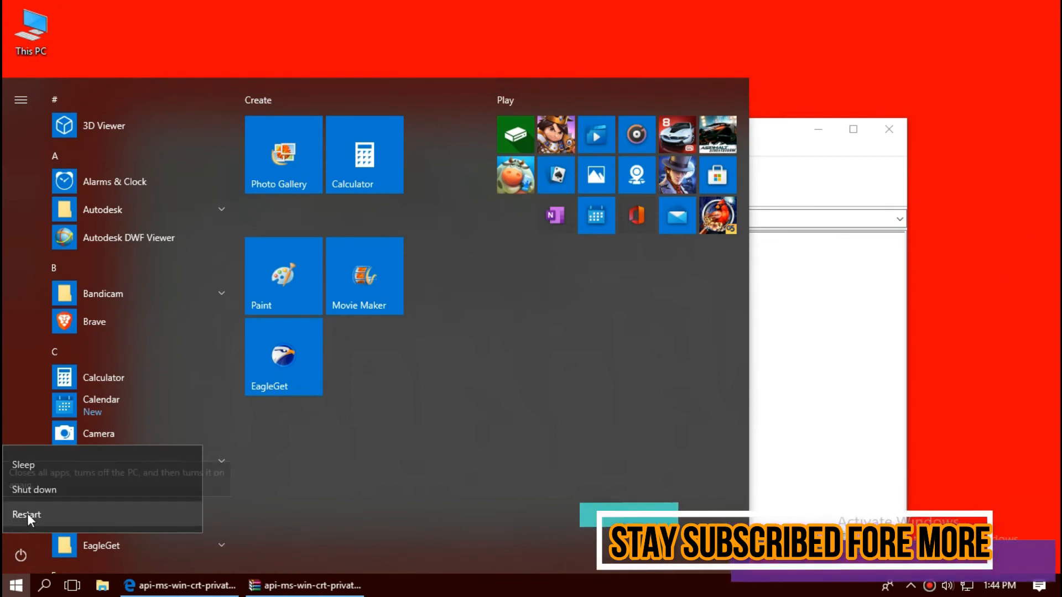